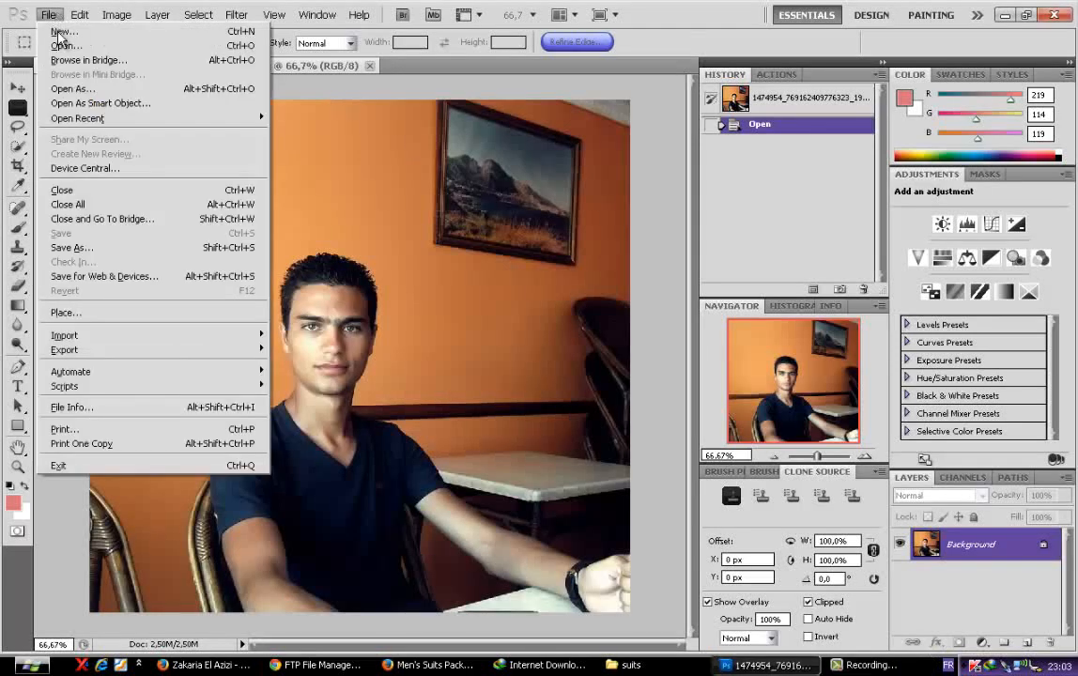
Start opening an image file from the File menu to pick the black suit 17.png
click(66, 45)
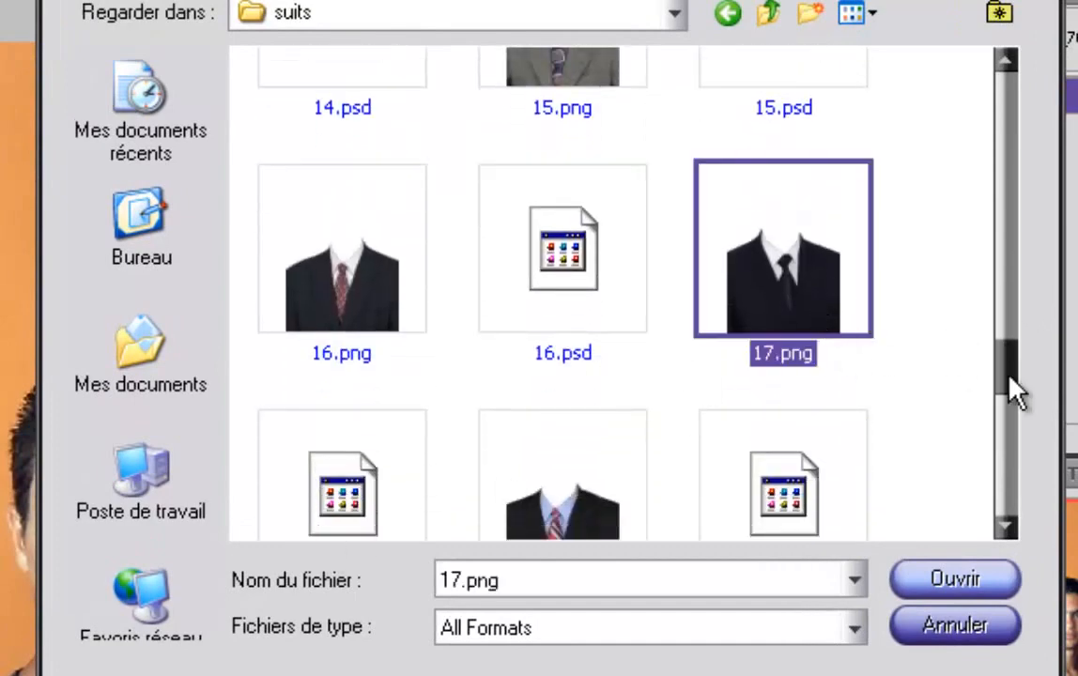
Open the suit image 17.png to combine with the man's portrait
click(953, 578)
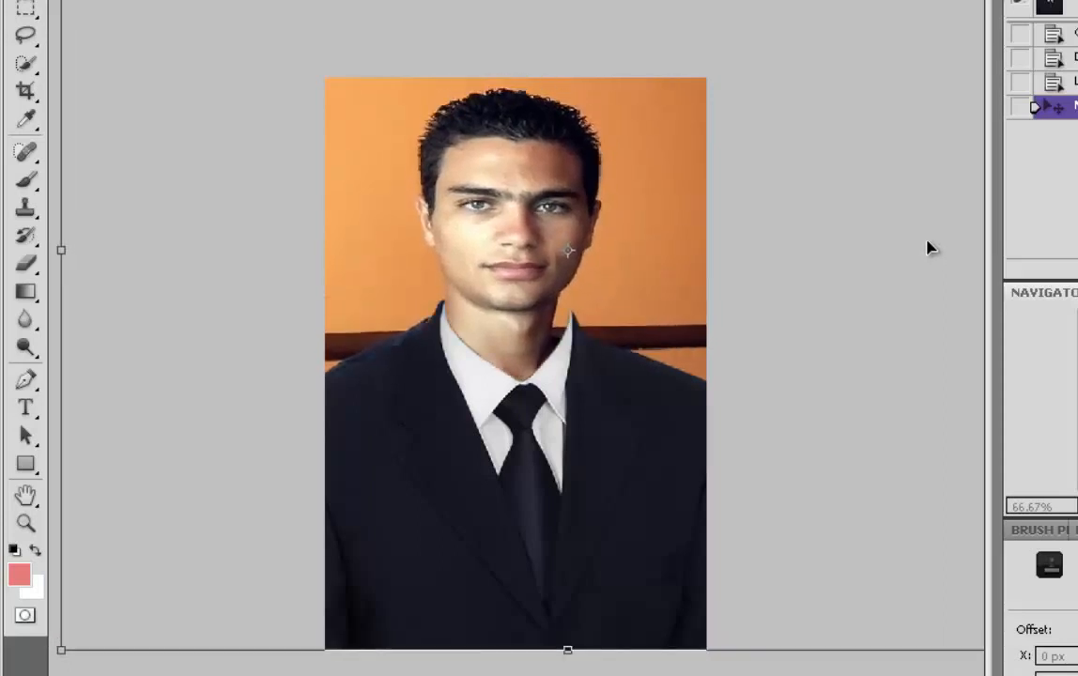
mouse_move(939, 261)
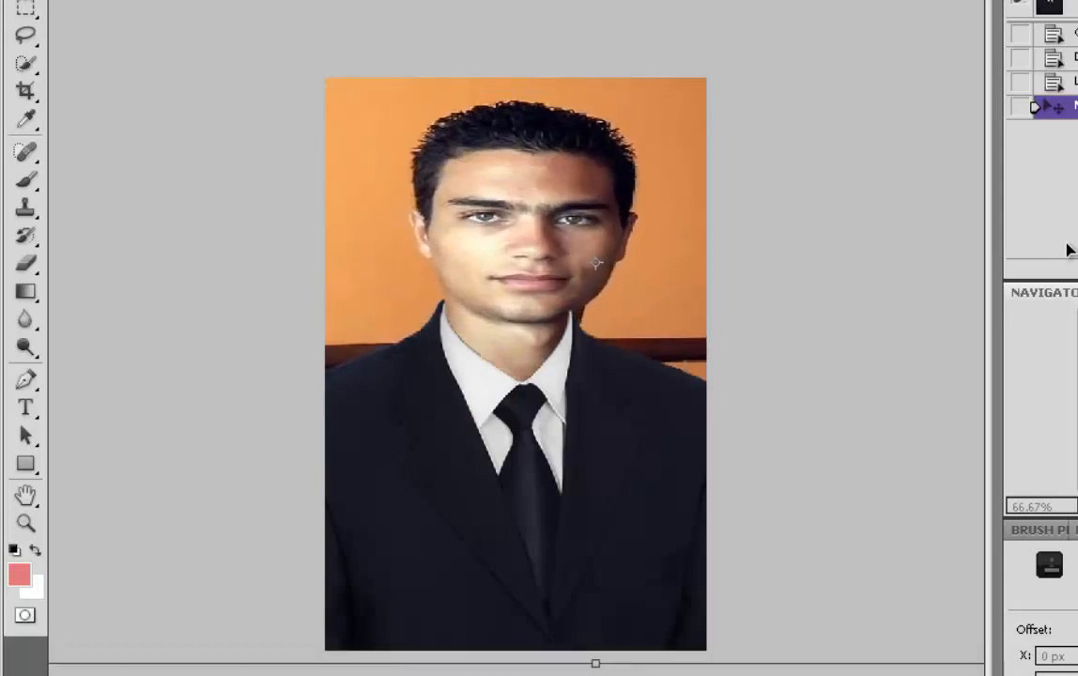
mouse_move(1070, 248)
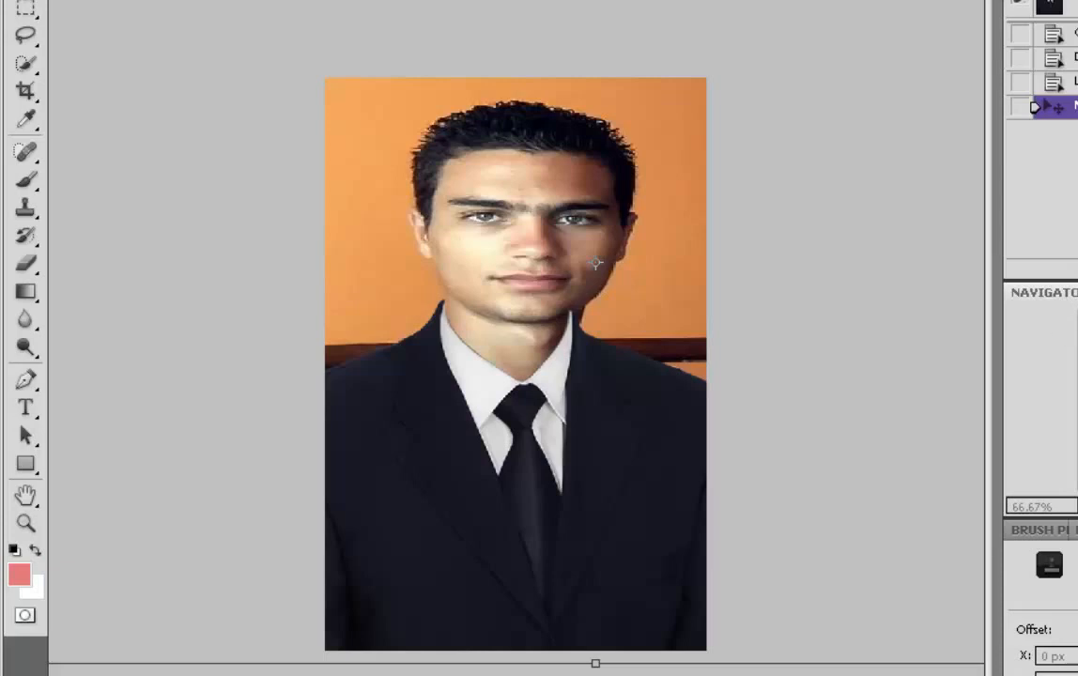
mouse_move(689, 443)
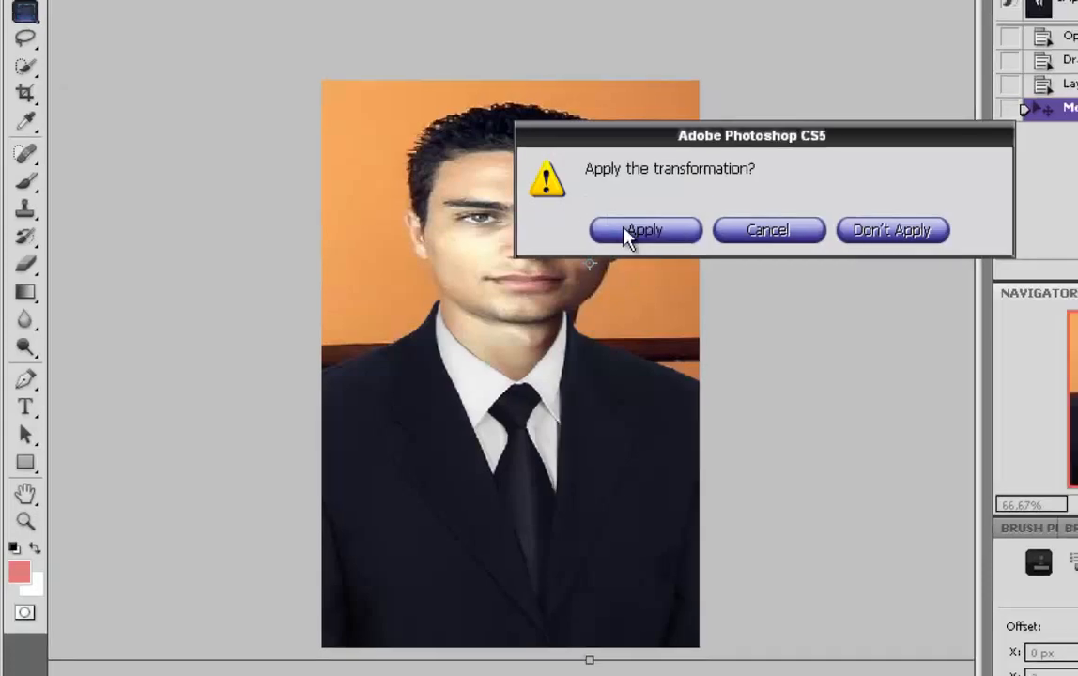
Apply both pending Free Transform resizes so the suit sits under the man's head
click(644, 229)
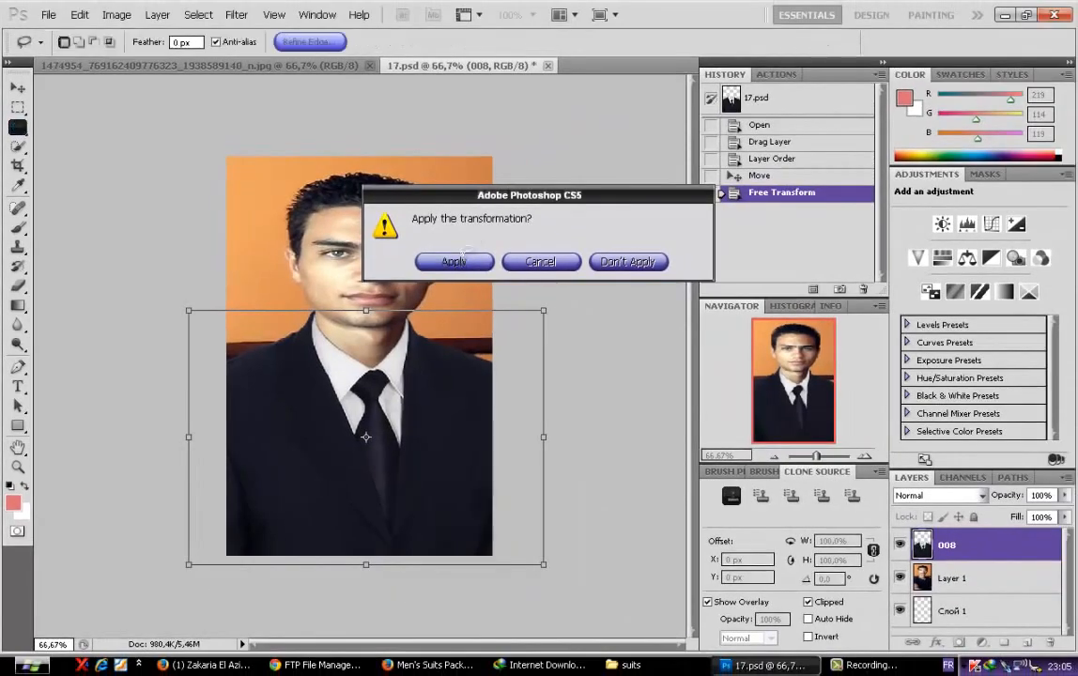
click(454, 261)
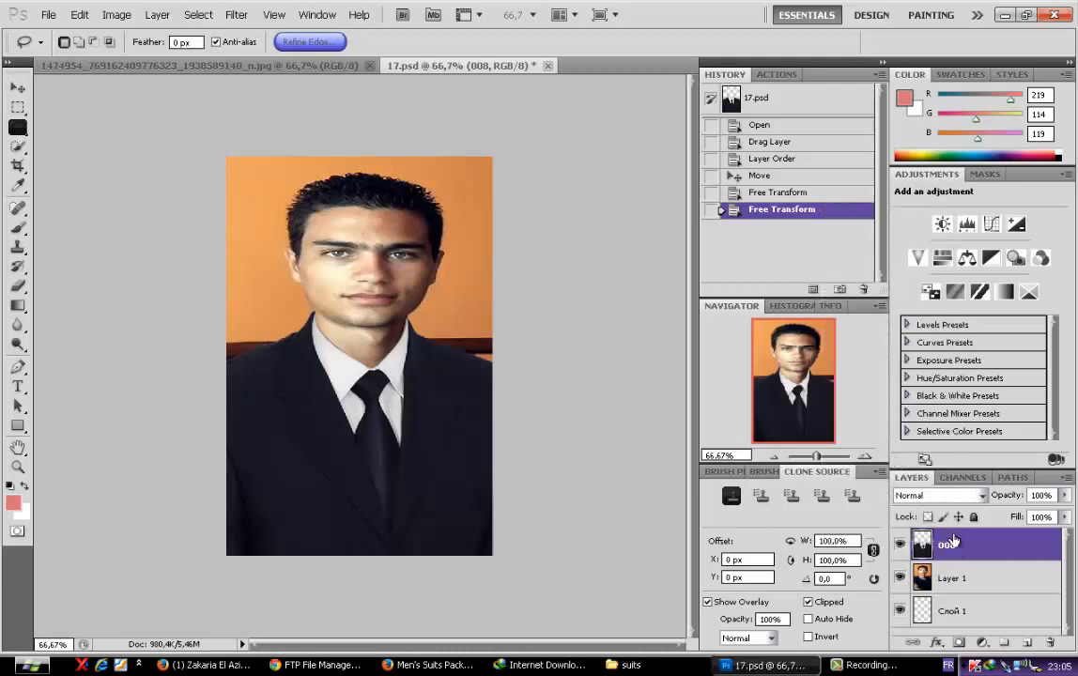
right_click(950, 542)
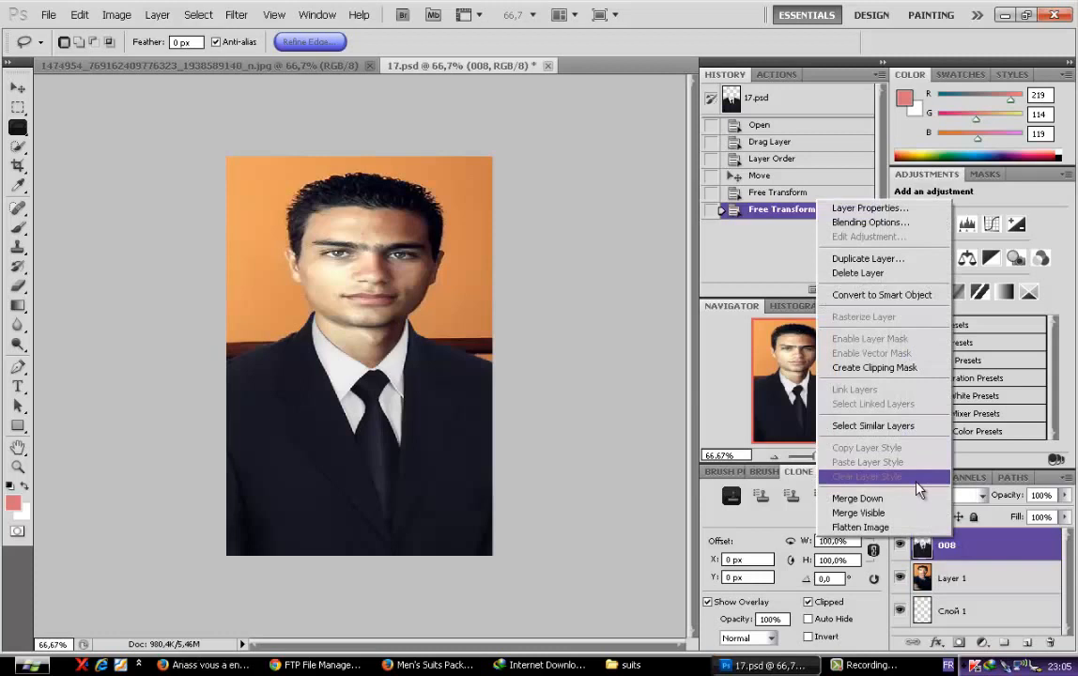
click(929, 496)
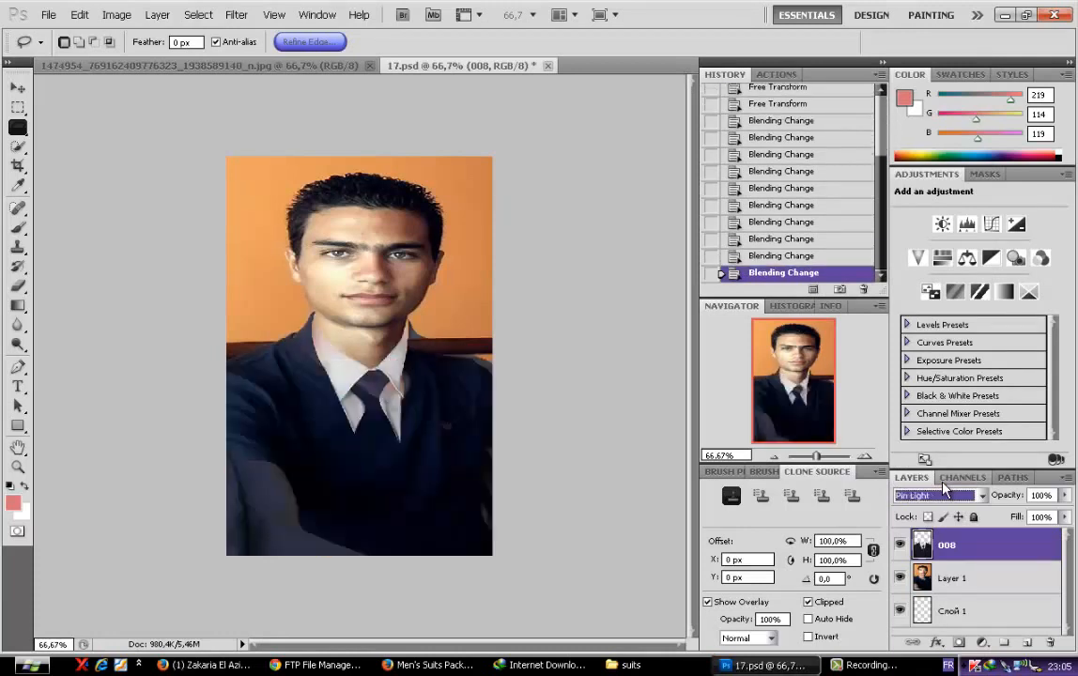
click(935, 496)
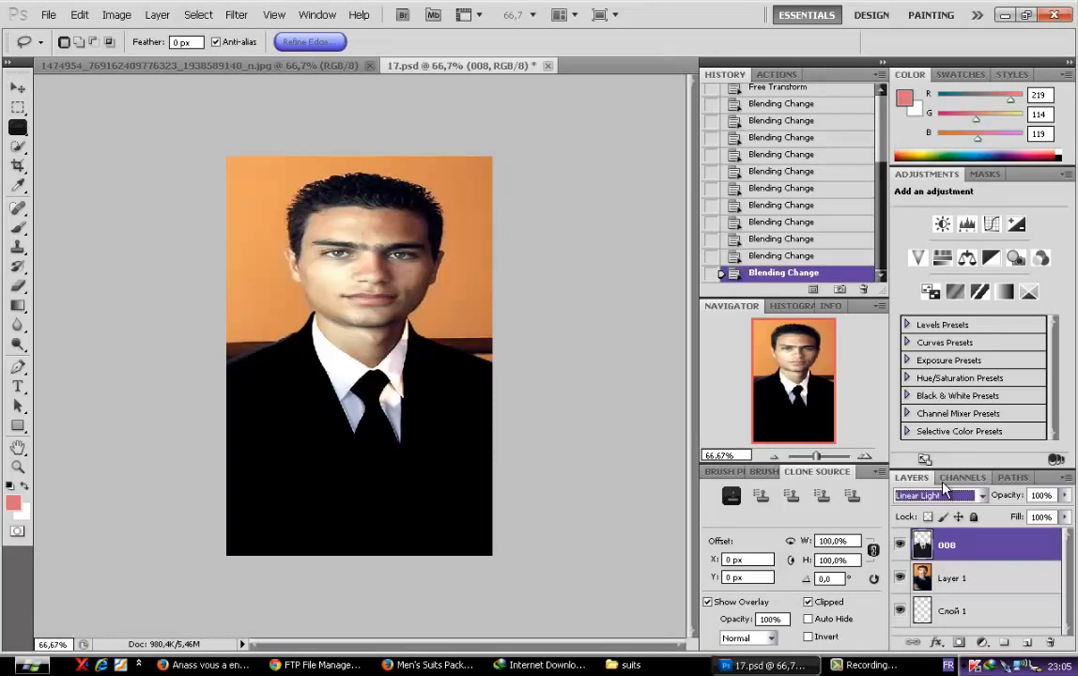
click(934, 495)
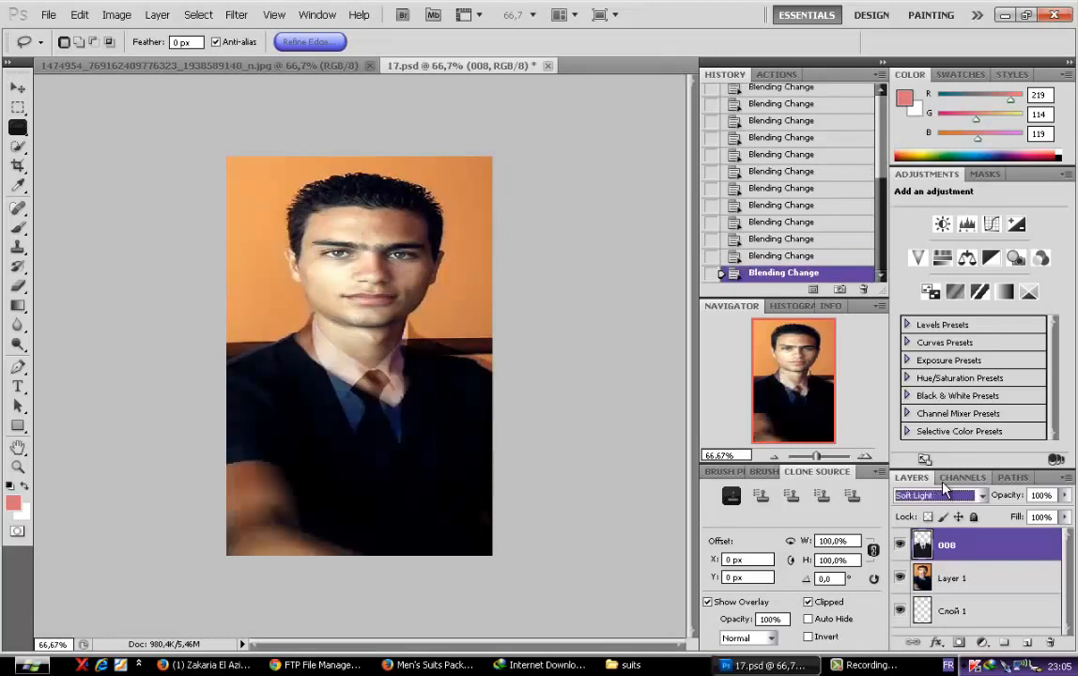
click(935, 495)
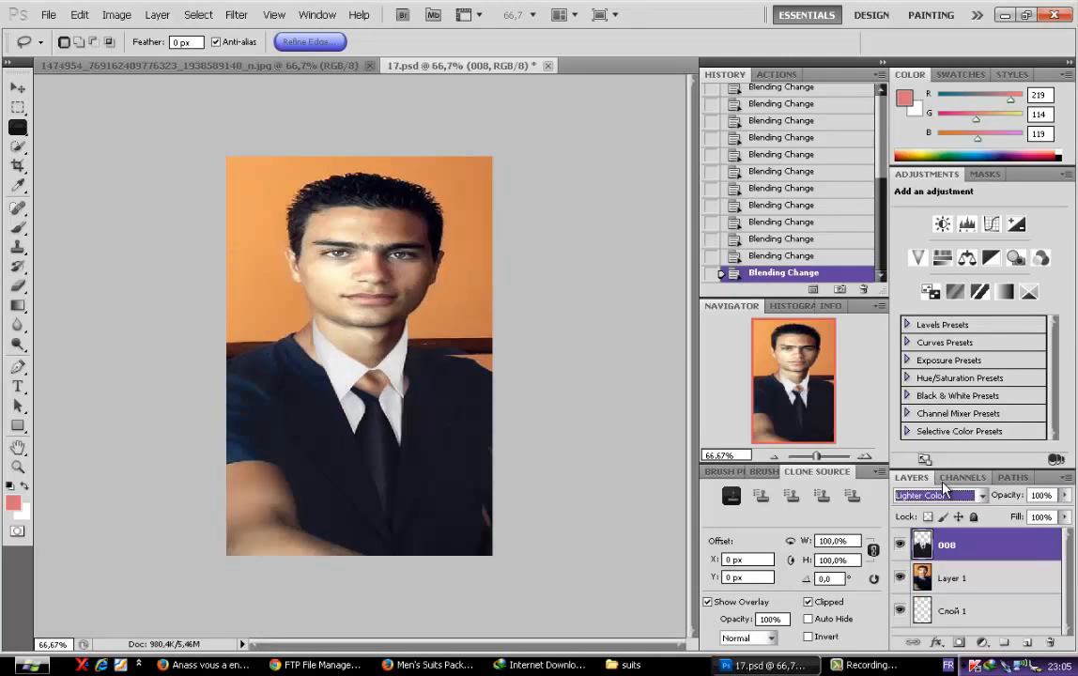
click(935, 496)
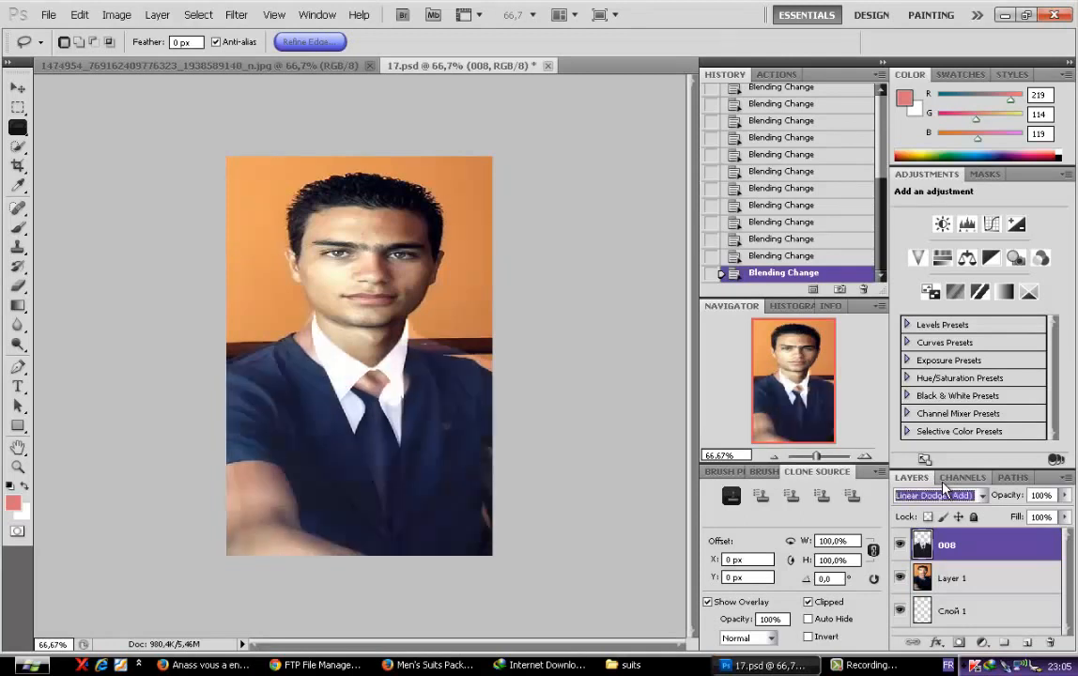
click(935, 495)
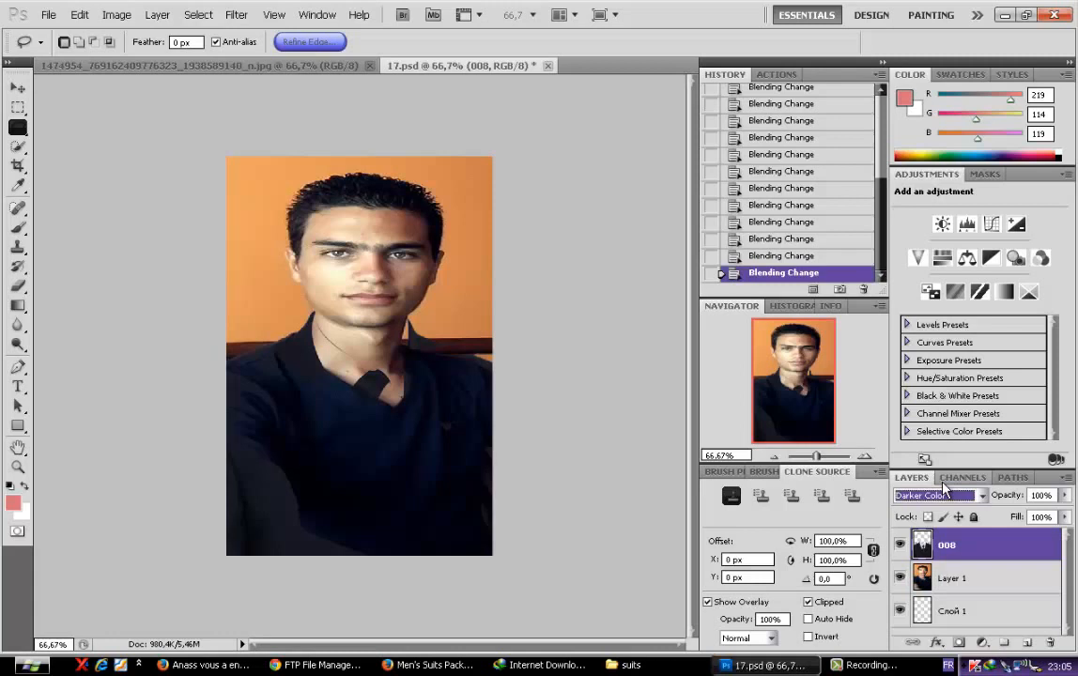
click(935, 496)
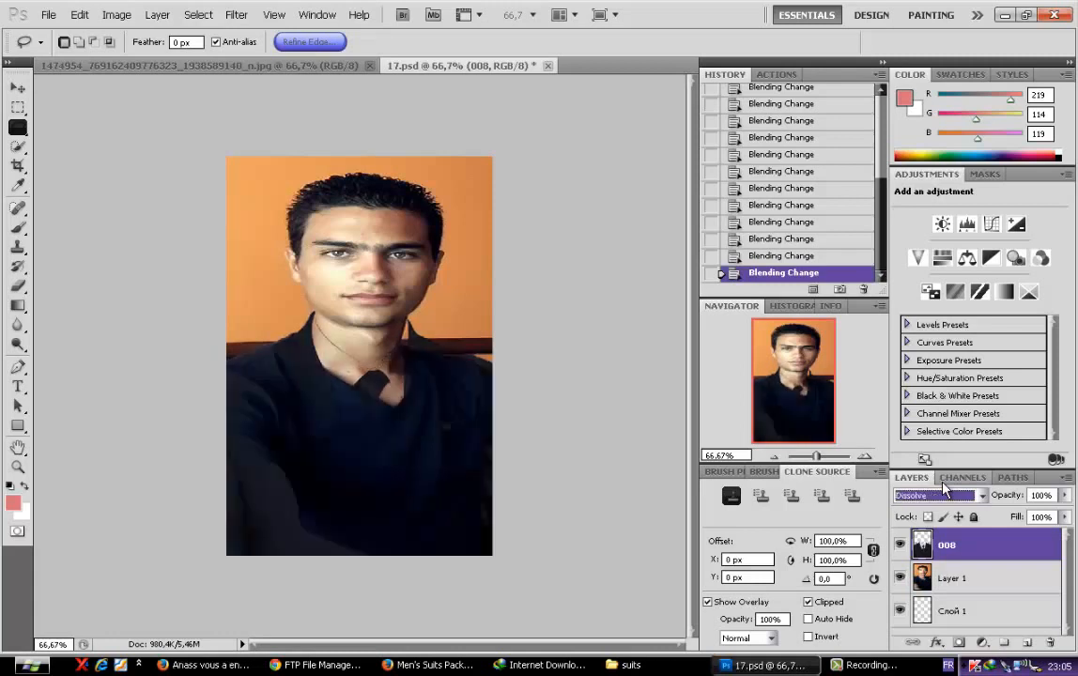
click(935, 495)
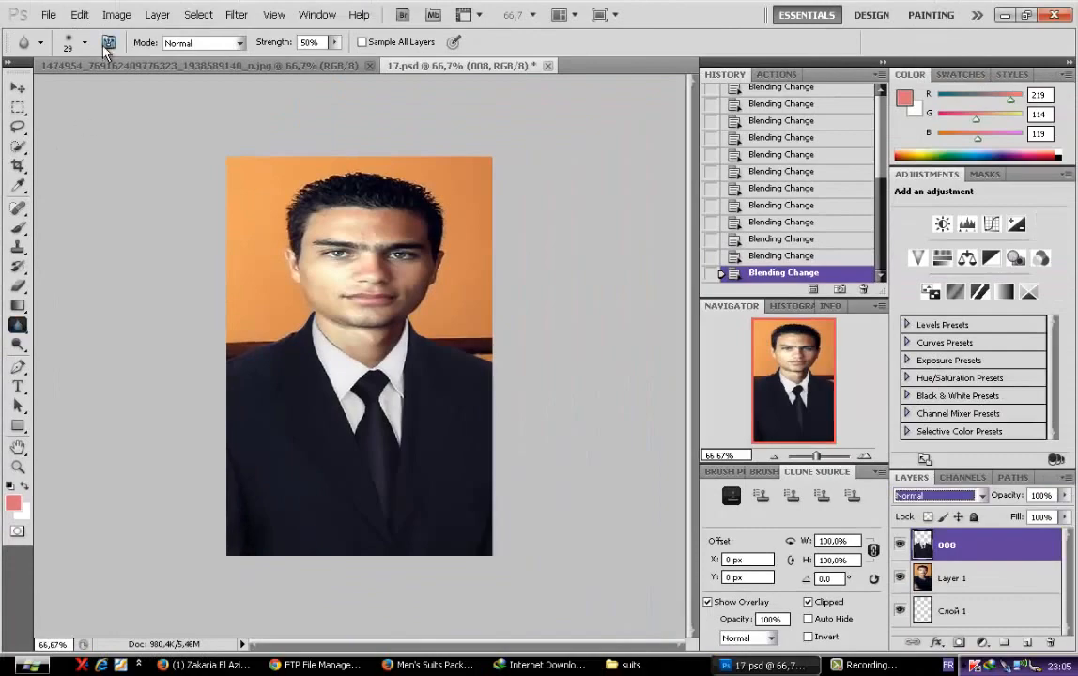
Set the Blur tool brush size for softening the neck-to-collar join
click(109, 41)
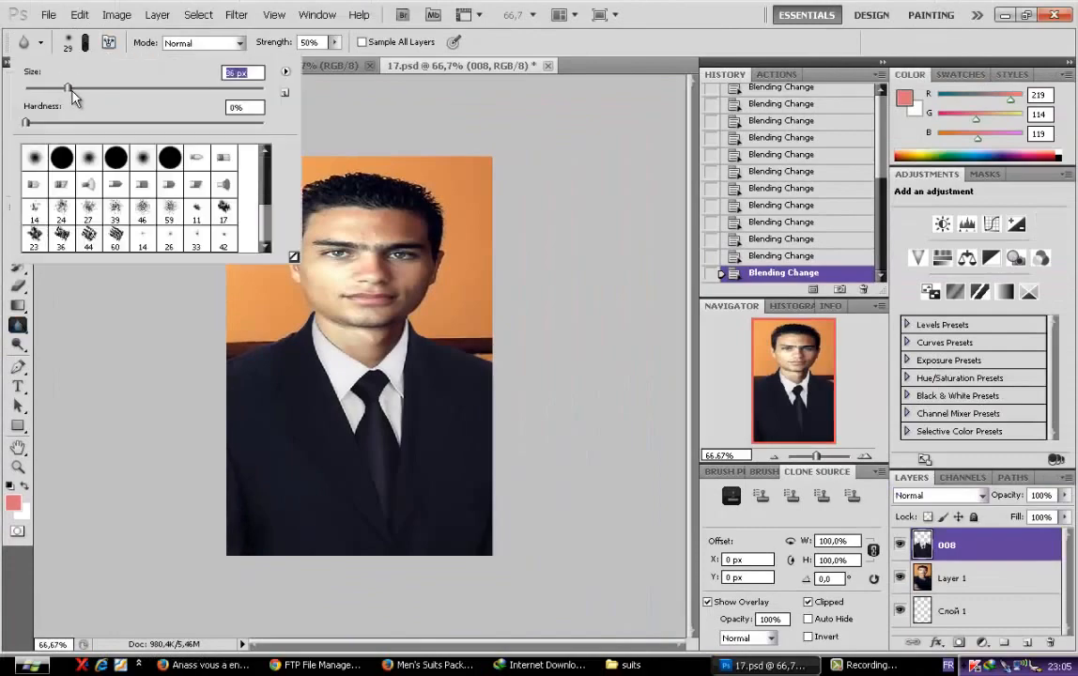
click(142, 158)
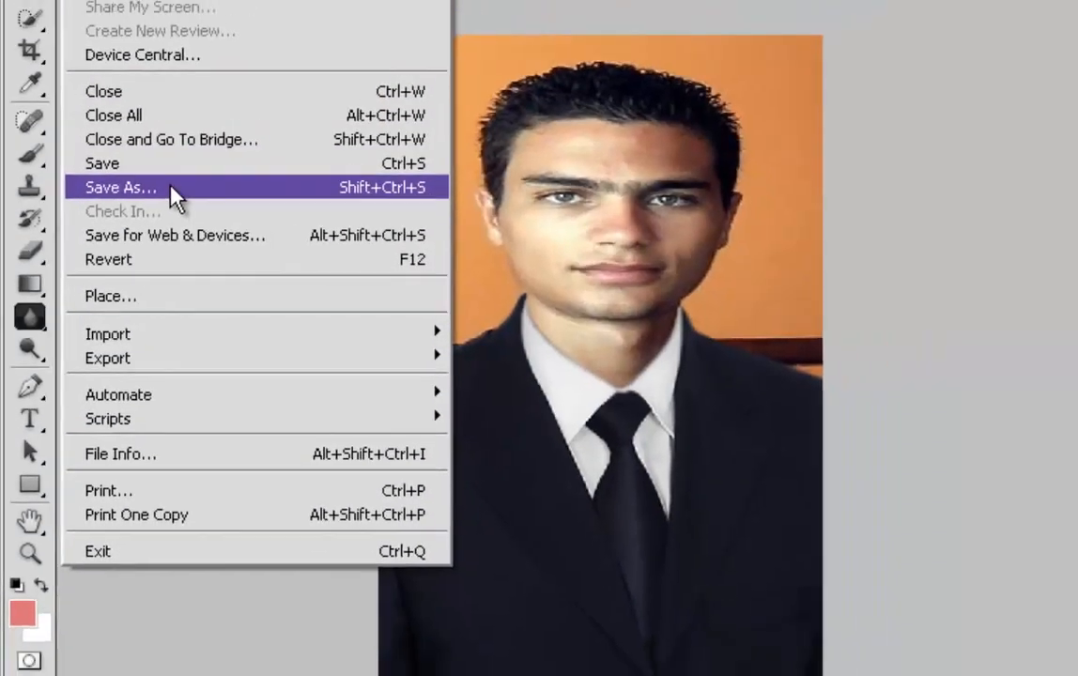
Save the suited portrait as a JPEG via Save As, confirming Enregistrer
click(120, 188)
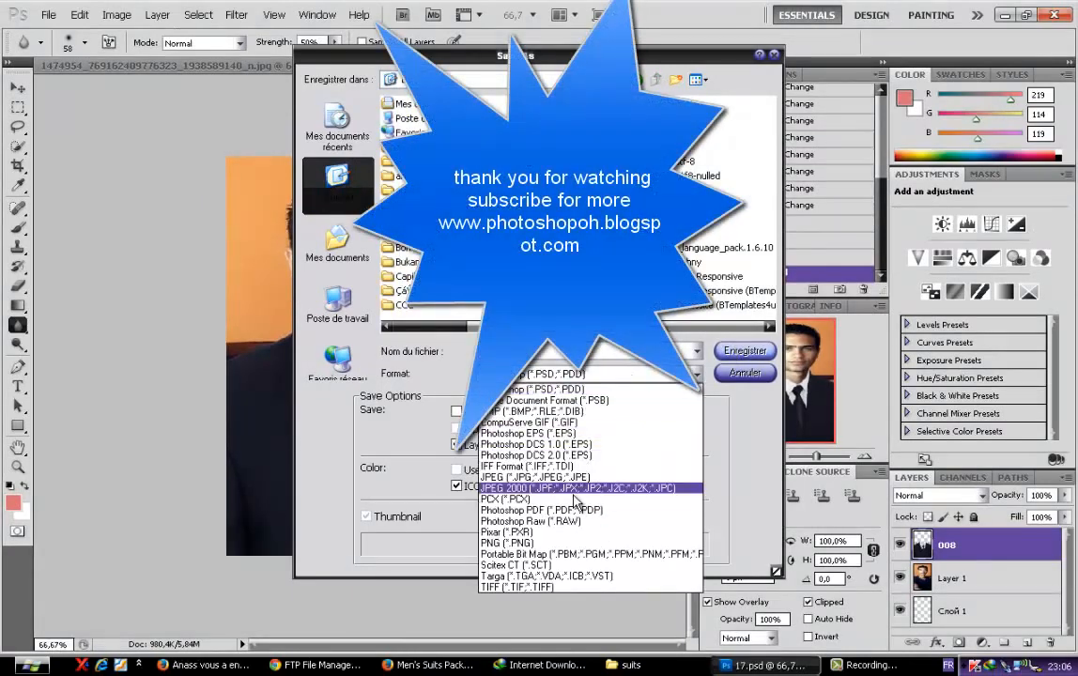
click(582, 476)
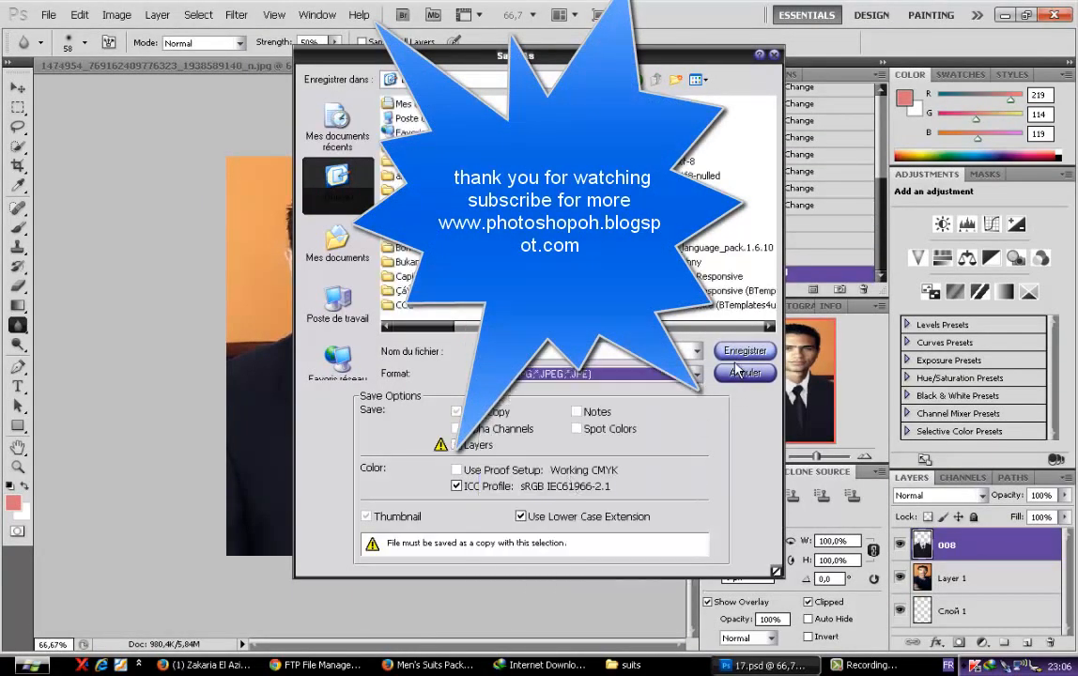
click(744, 351)
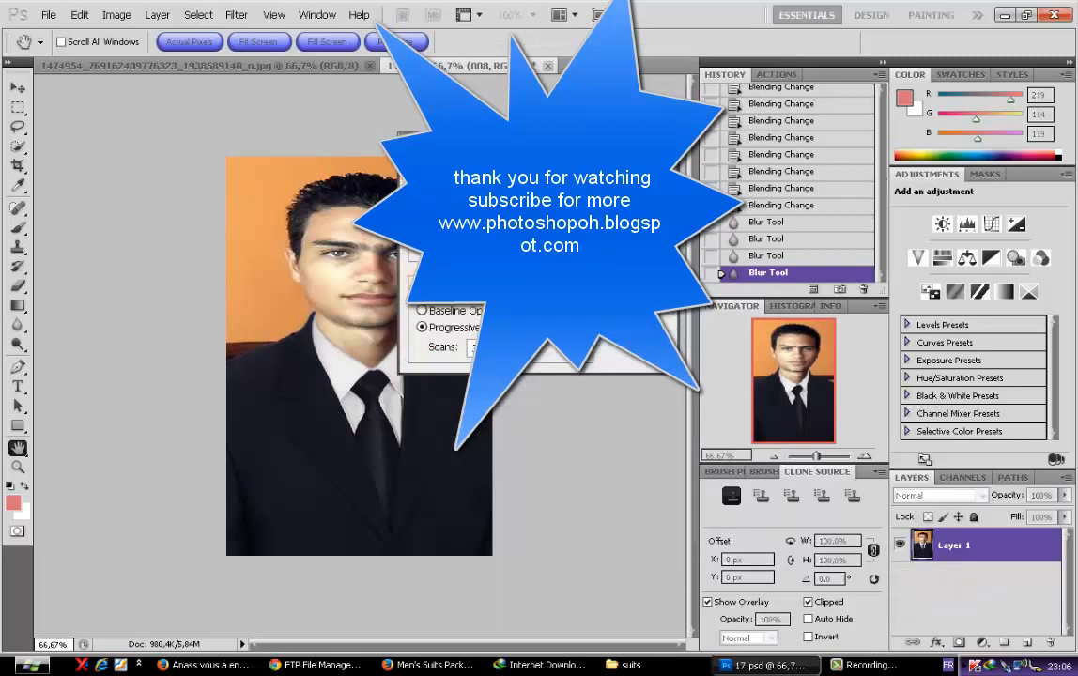